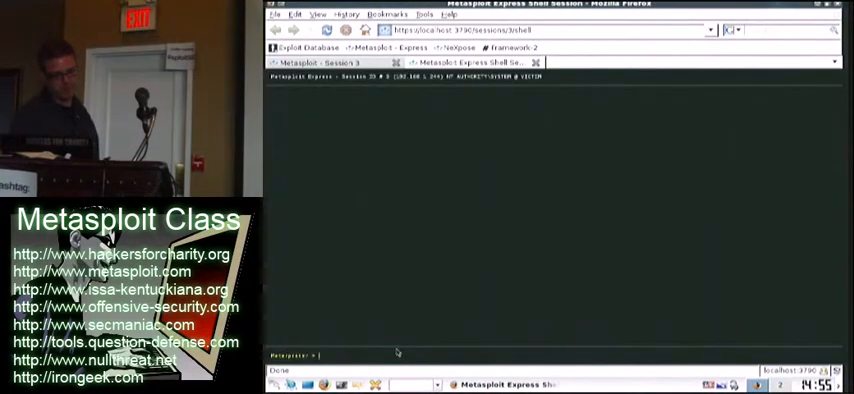
# Step: List processes with ps and migrate the Meterpreter session into notepad.exe (PID 3100)
pyautogui.write('ps')
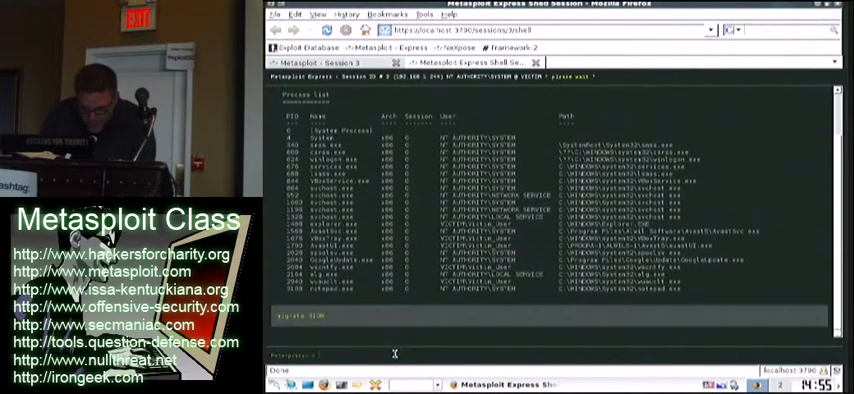
pyautogui.press('Return')
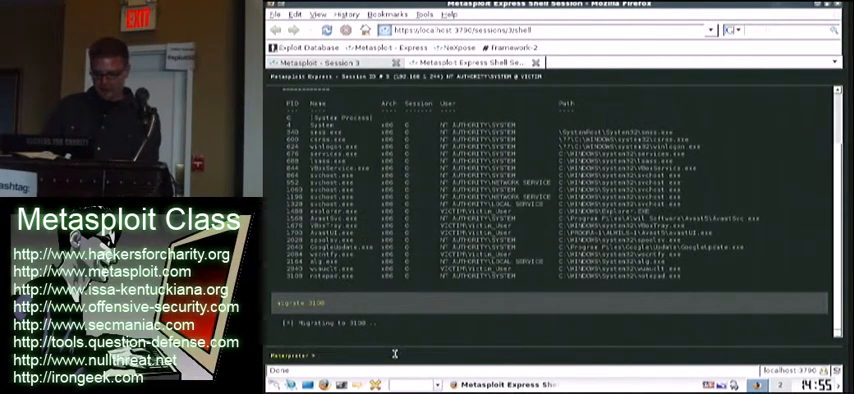
pyautogui.write('bash')
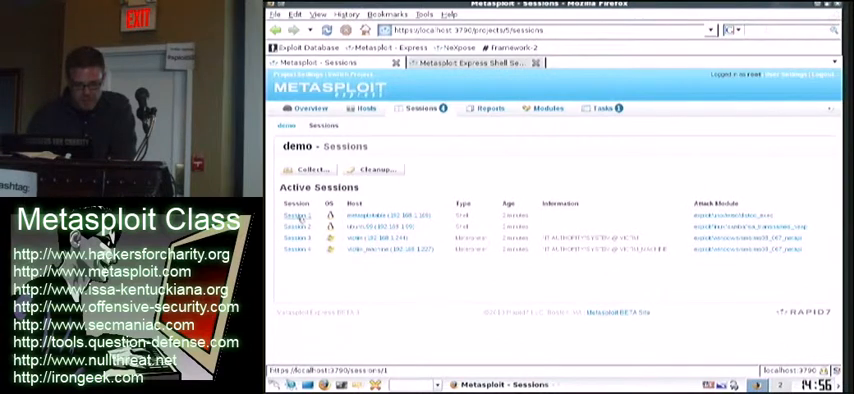
# Step: Open the Session 1 details page for host 192.168.1.169
pyautogui.click(295, 216)
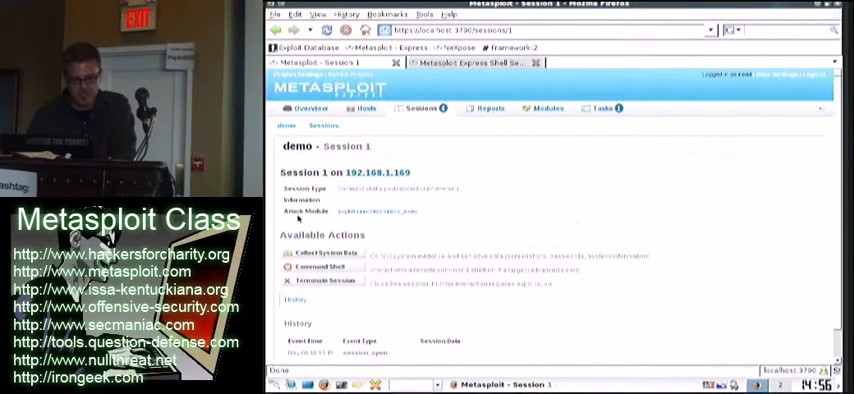
pyautogui.moveTo(505, 231)
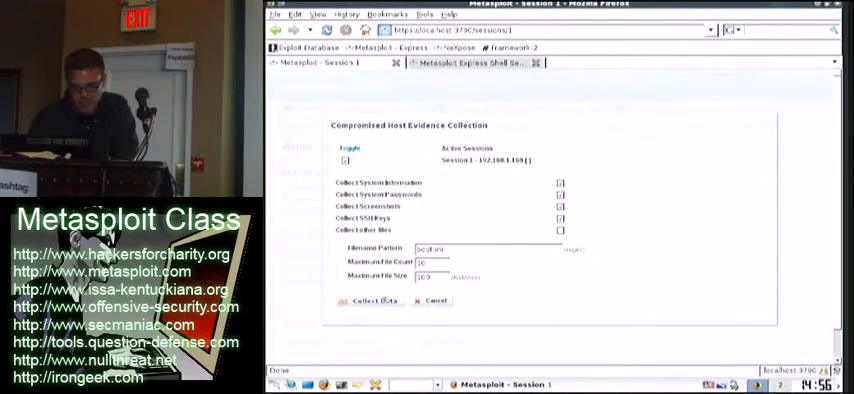
# Step: Collect system info, passwords, screenshots and SSH keys from Session 1 using default options
pyautogui.click(365, 301)
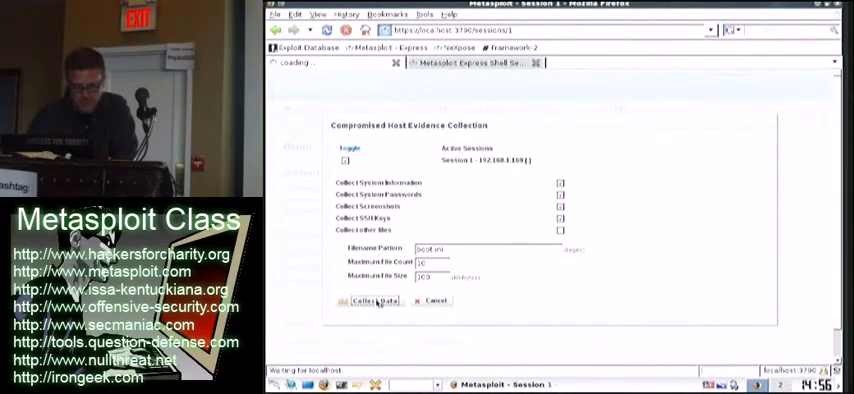
pyautogui.click(360, 301)
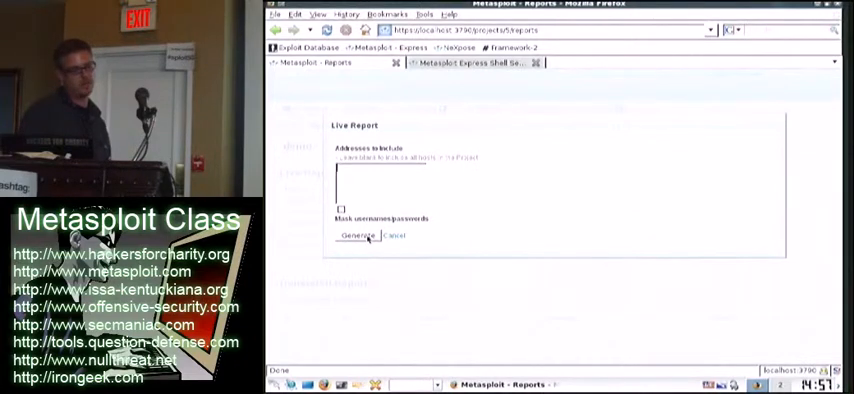
# Step: Generate the Executive Summary live report with blank addresses to cover all hosts
pyautogui.click(357, 235)
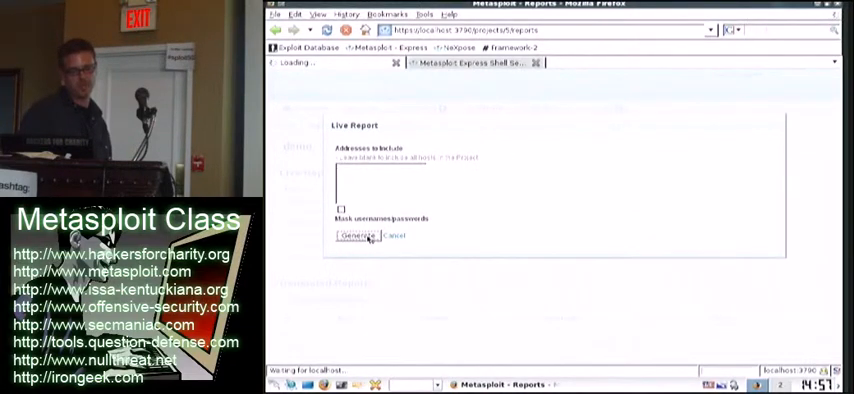
pyautogui.click(345, 235)
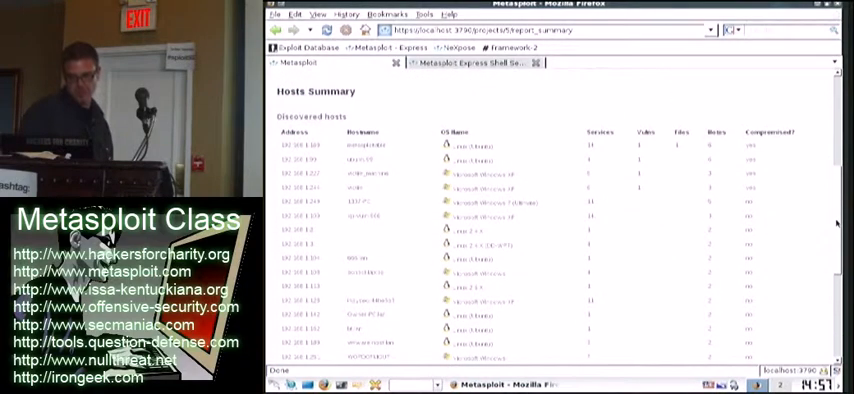
pyautogui.scroll(-3)
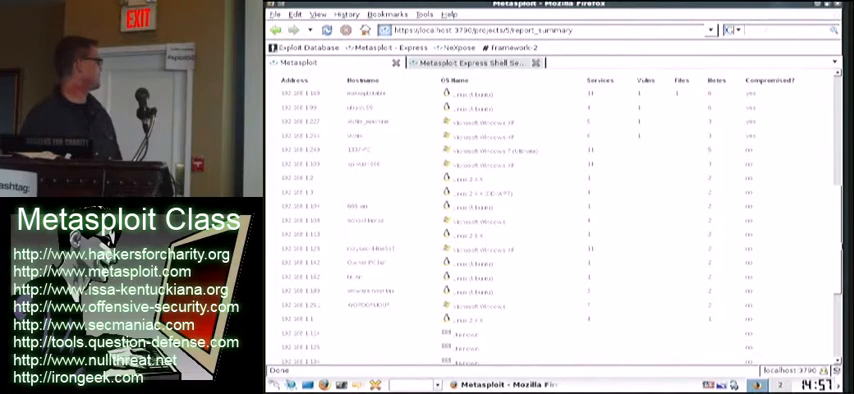
pyautogui.scroll(-3)
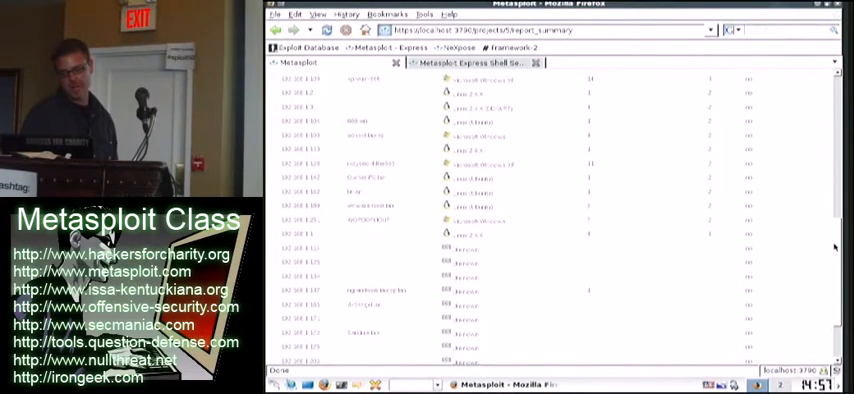
pyautogui.scroll(-3)
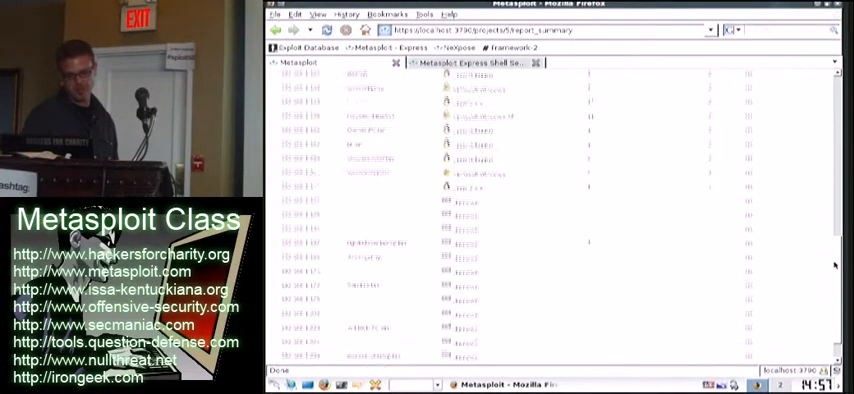
pyautogui.scroll(-3)
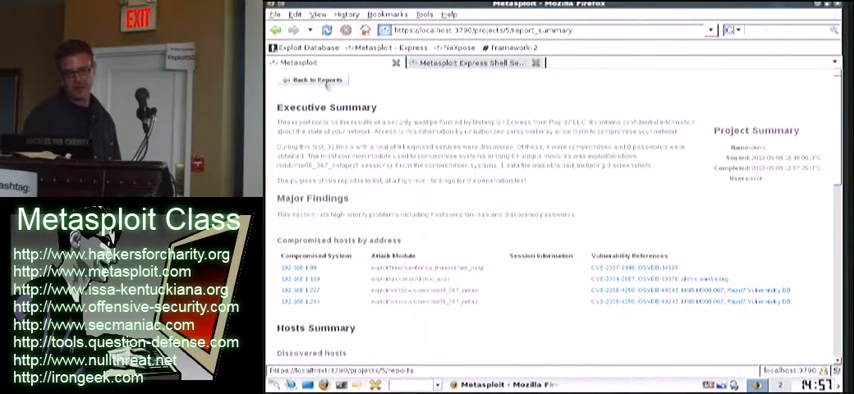
# Step: Return to the Reports page, then navigate to the project's Modules page
pyautogui.click(311, 81)
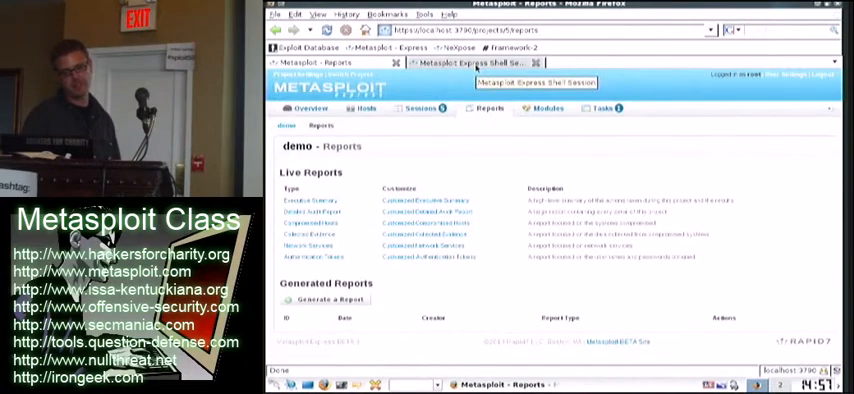
pyautogui.click(493, 63)
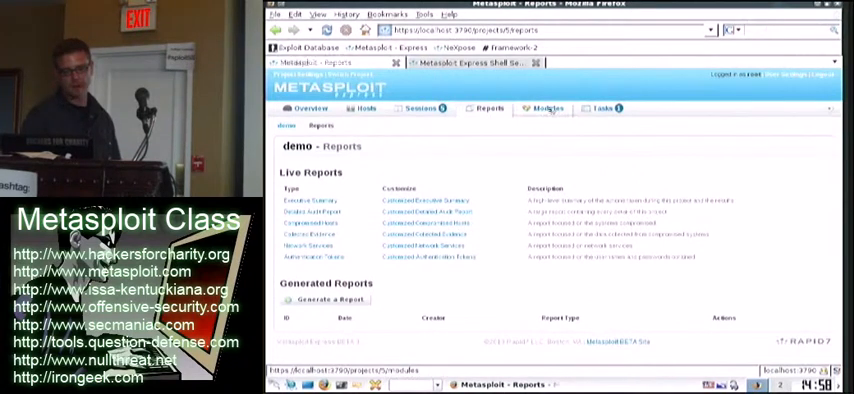
pyautogui.click(547, 108)
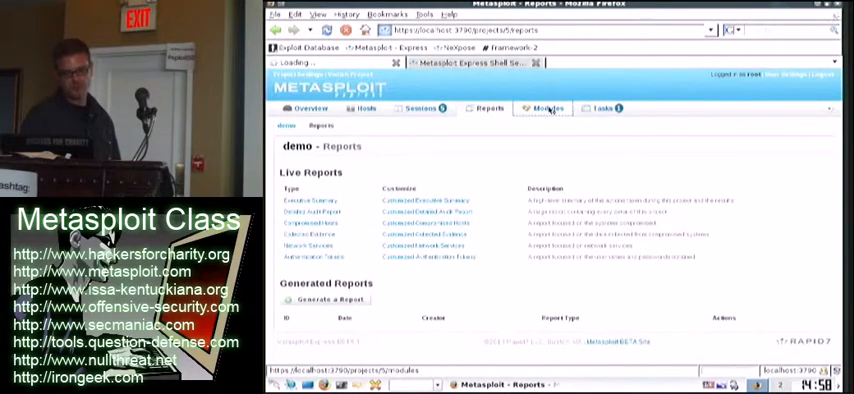